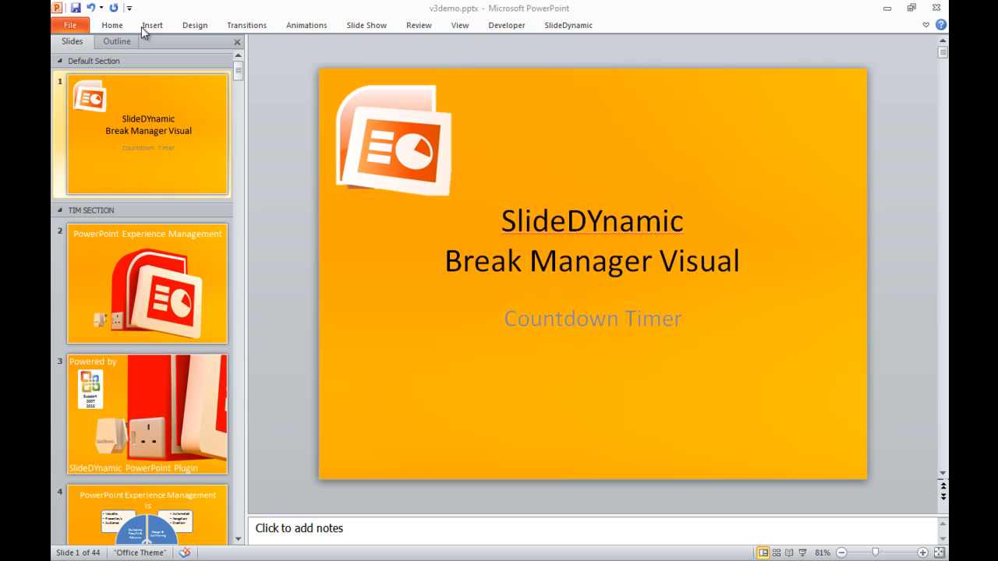
Step: Expand the ribbon and scroll the Slides pane down to slide 11, More information
{"action": "left_click", "coordinate": [112, 25]}
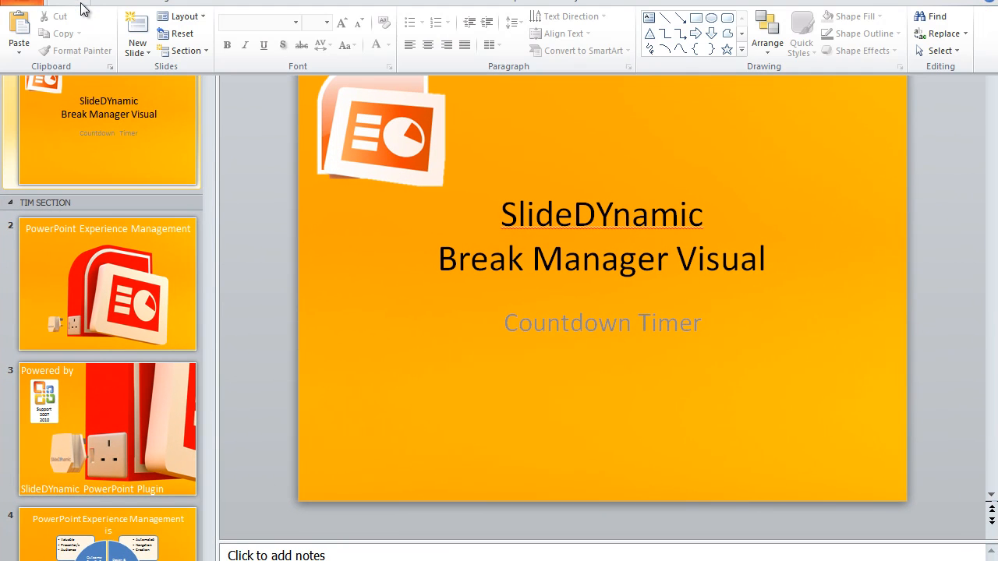
{"action": "mouse_move", "coordinate": [209, 393]}
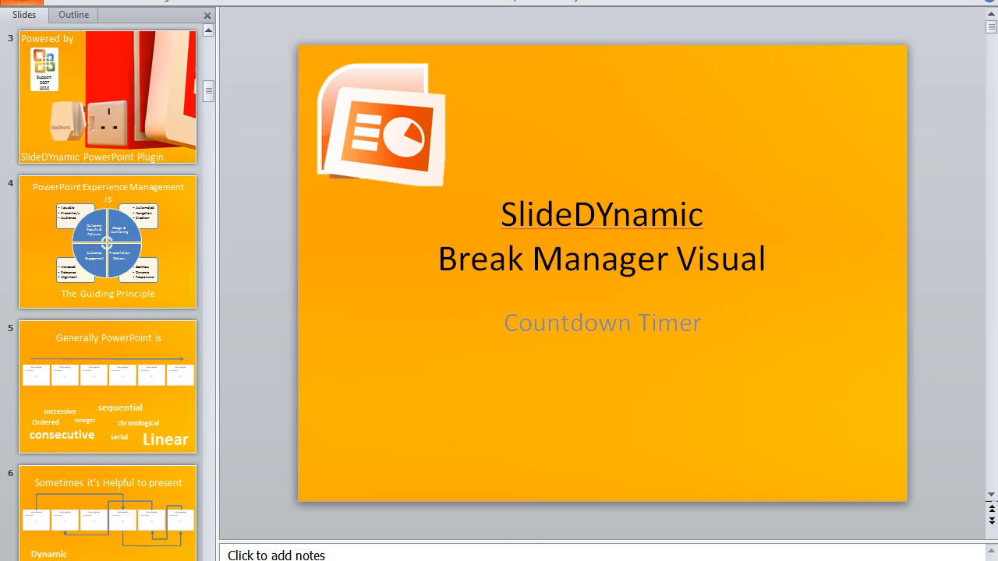
{"action": "scroll", "scroll_direction": "down", "scroll_amount": 3}
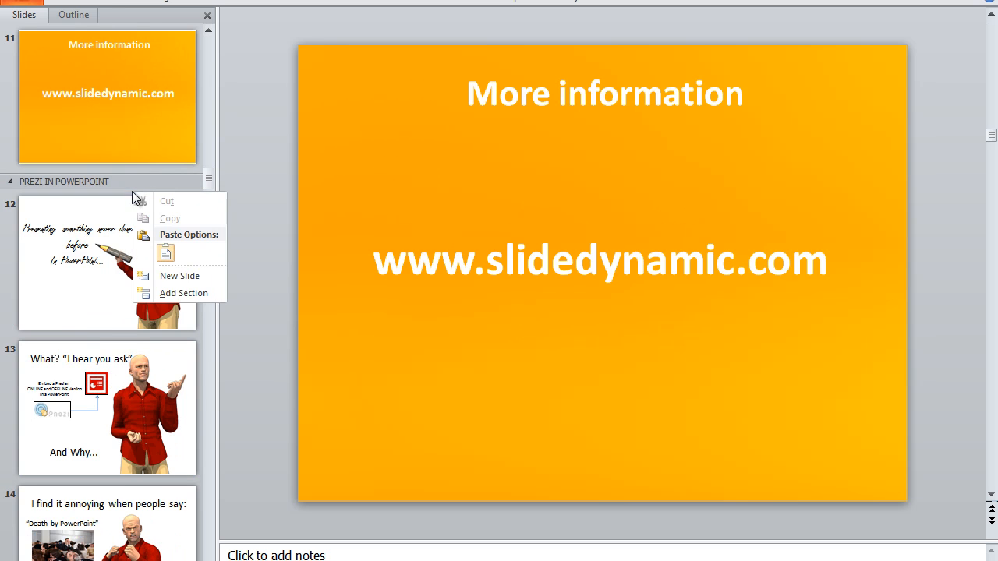
Step: Add a new slide after More information and title it 'break'
{"action": "left_click", "coordinate": [179, 275]}
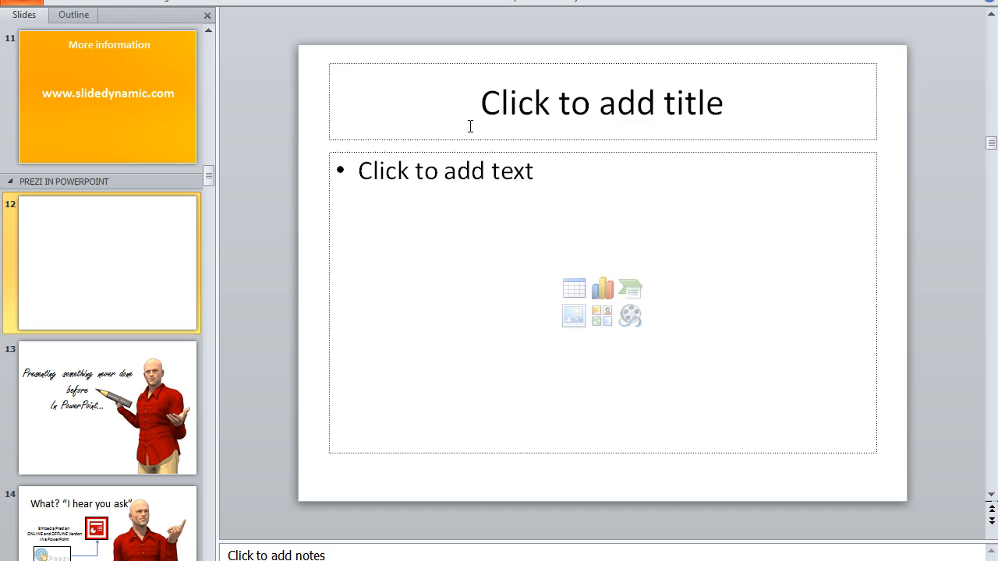
{"action": "type", "text": "brea"}
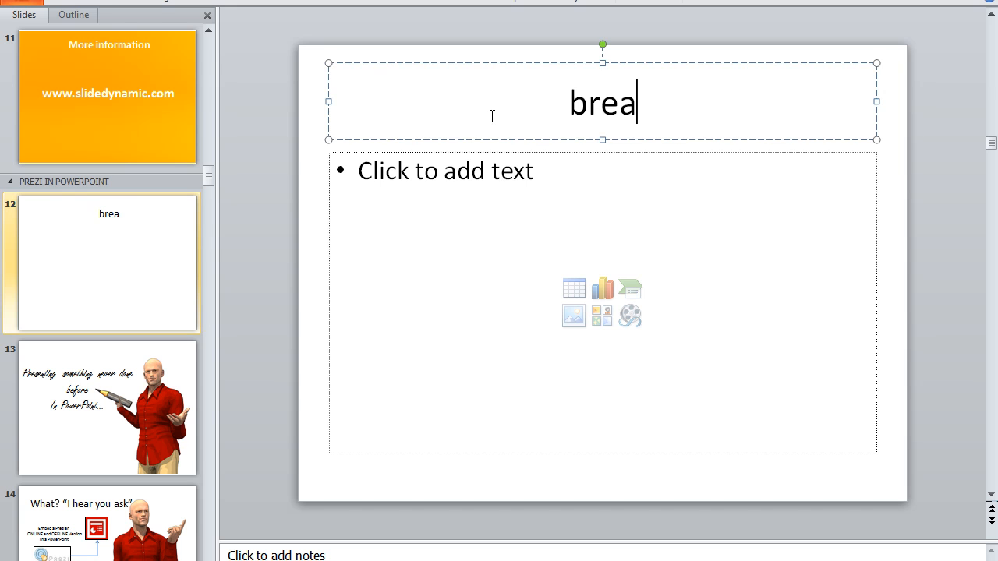
{"action": "type", "text": "k"}
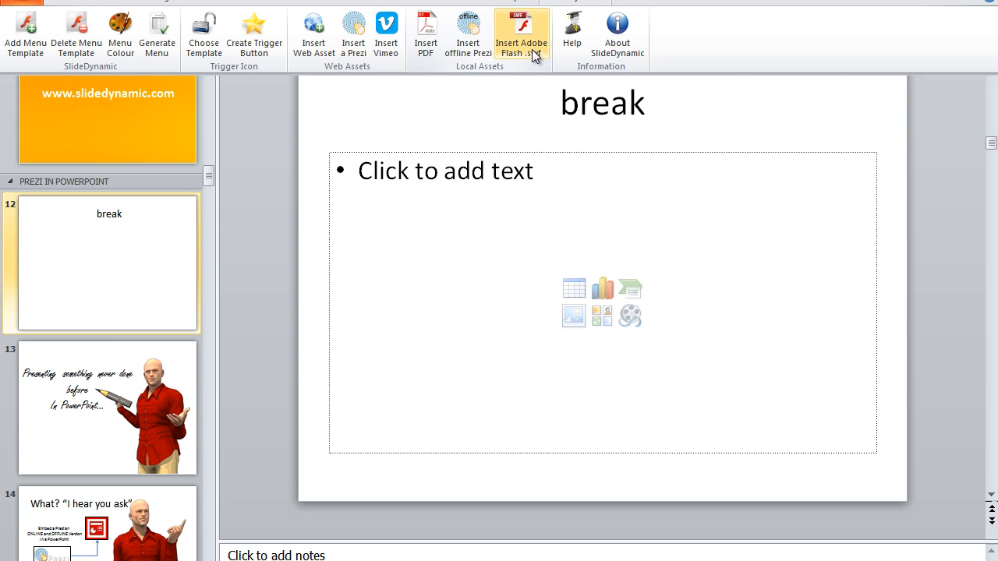
{"action": "mouse_move", "coordinate": [521, 35]}
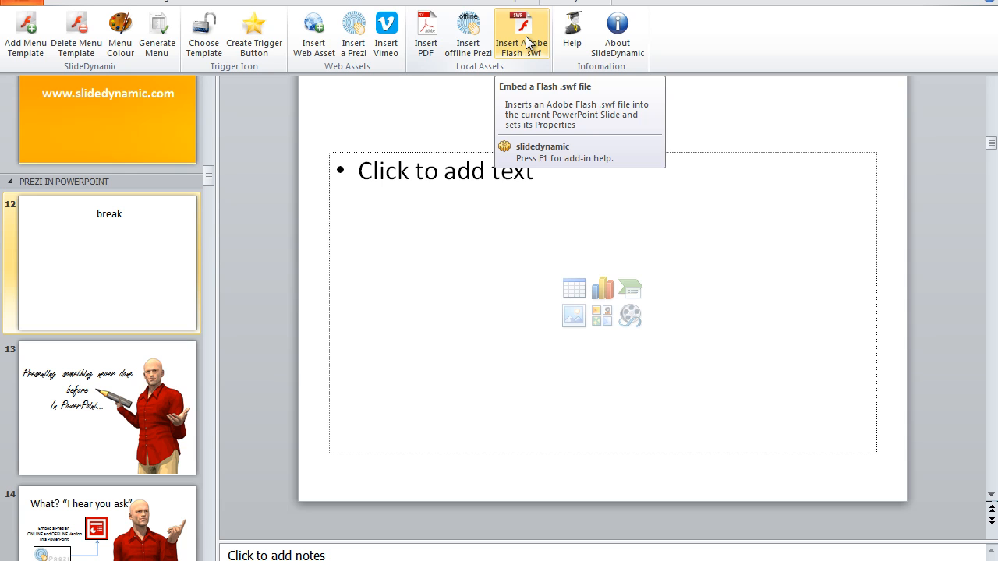
Step: Open the SlideDynamic Embed Adobe Flash dialog on the break slide
{"action": "left_click", "coordinate": [521, 32]}
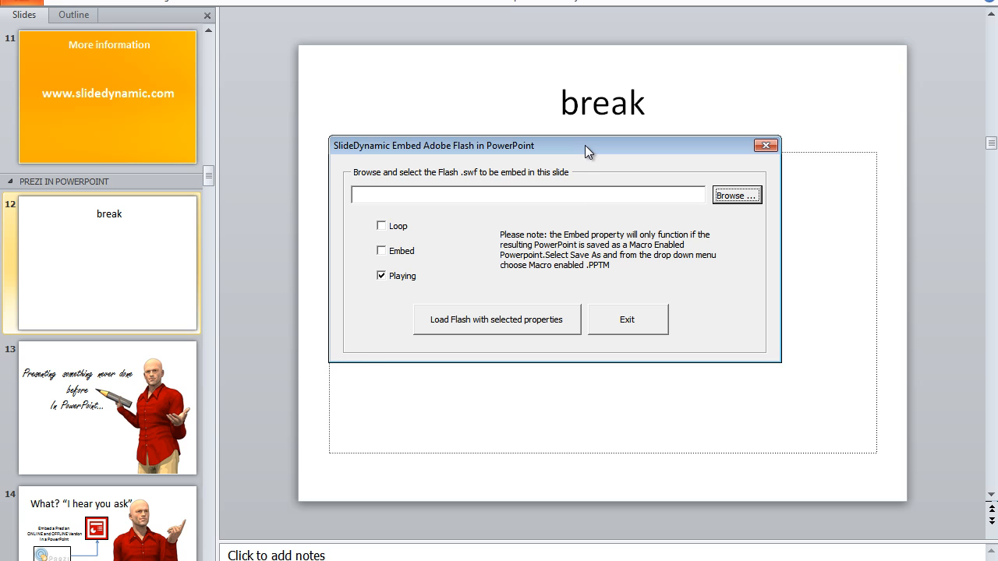
{"action": "mouse_move", "coordinate": [736, 195]}
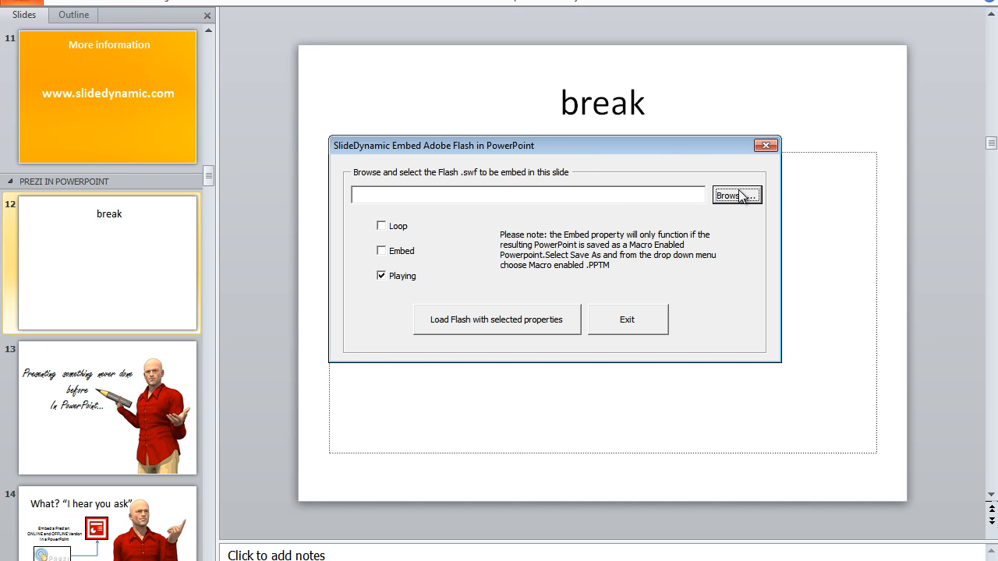
Step: Select breakmanager.swf and load it onto the break slide with the selected properties
{"action": "left_click", "coordinate": [736, 195]}
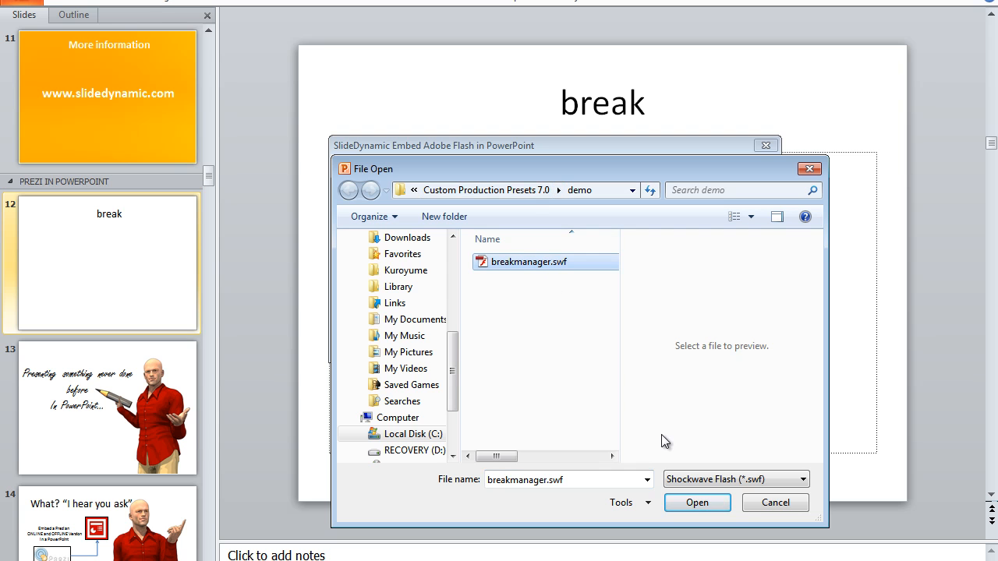
{"action": "left_click", "coordinate": [696, 502]}
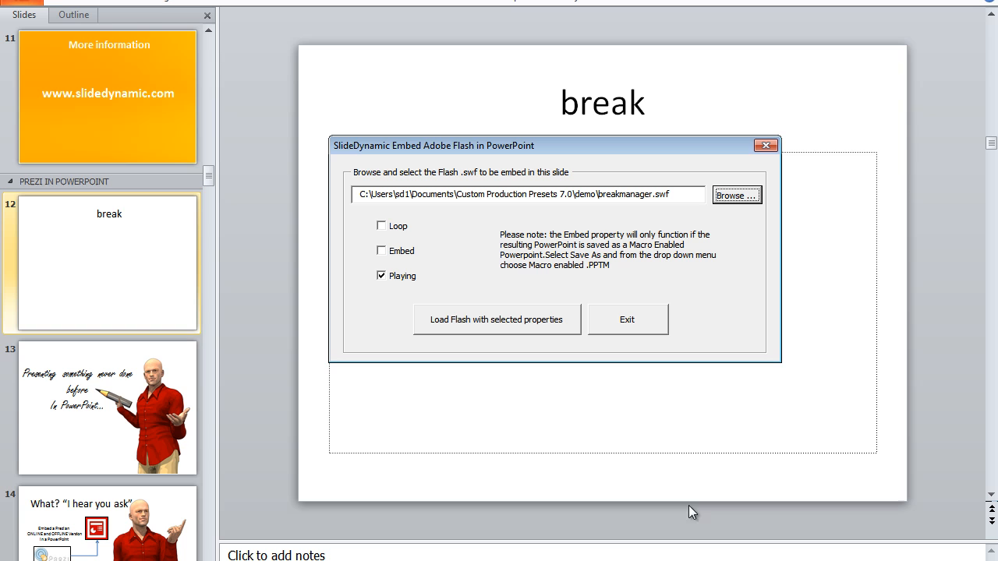
{"action": "mouse_move", "coordinate": [426, 301]}
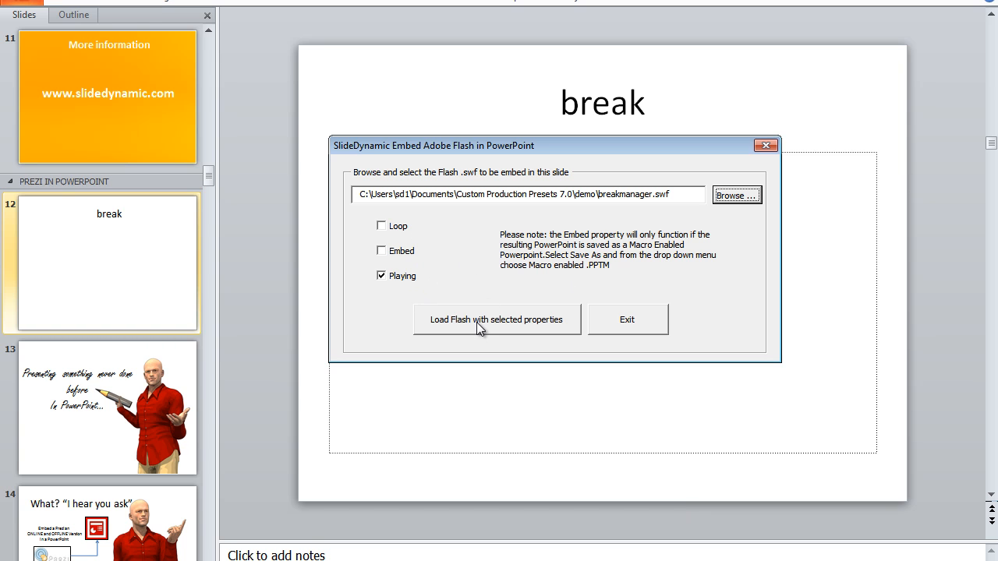
{"action": "left_click", "coordinate": [495, 319]}
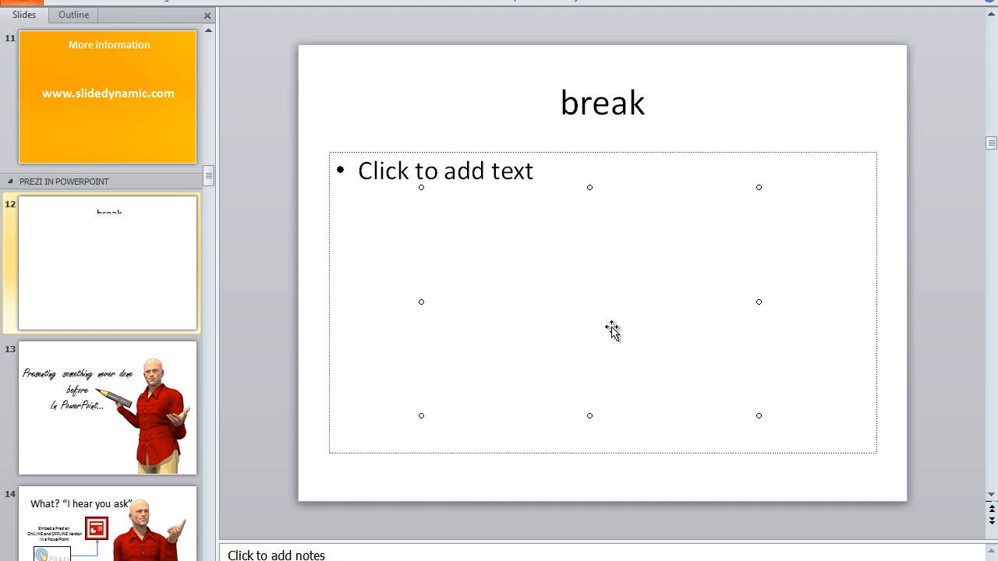
{"action": "mouse_move", "coordinate": [679, 364]}
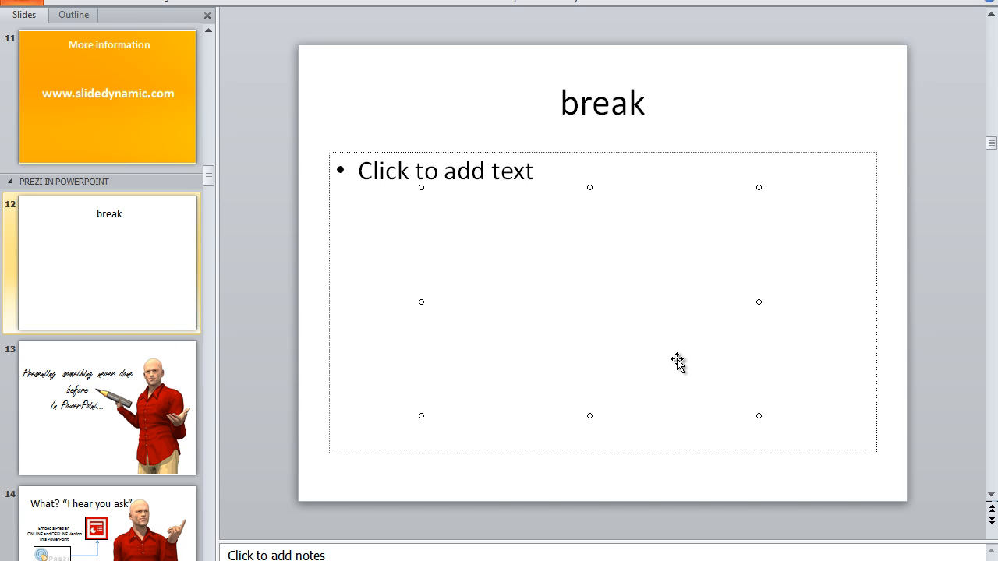
{"action": "mouse_move", "coordinate": [717, 520]}
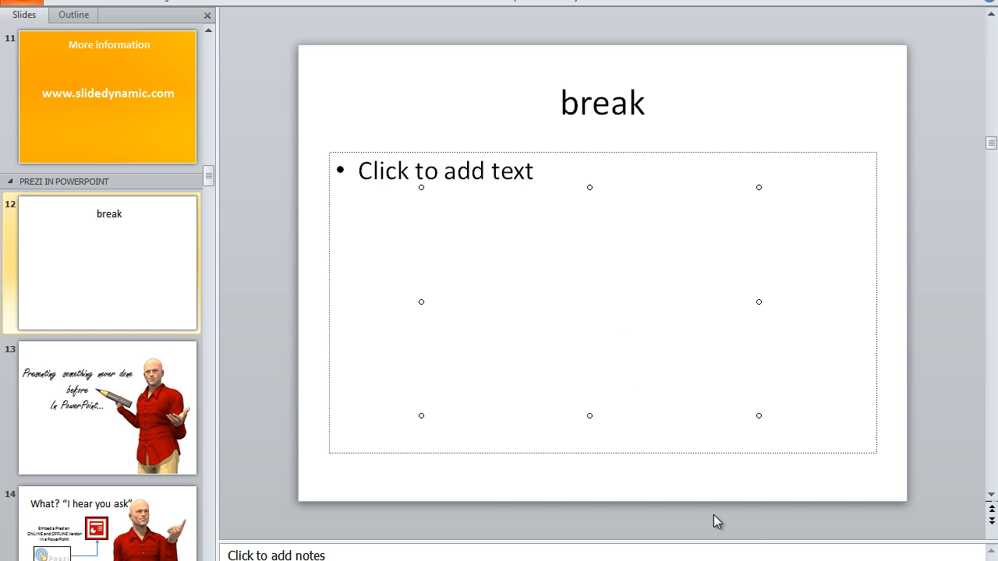